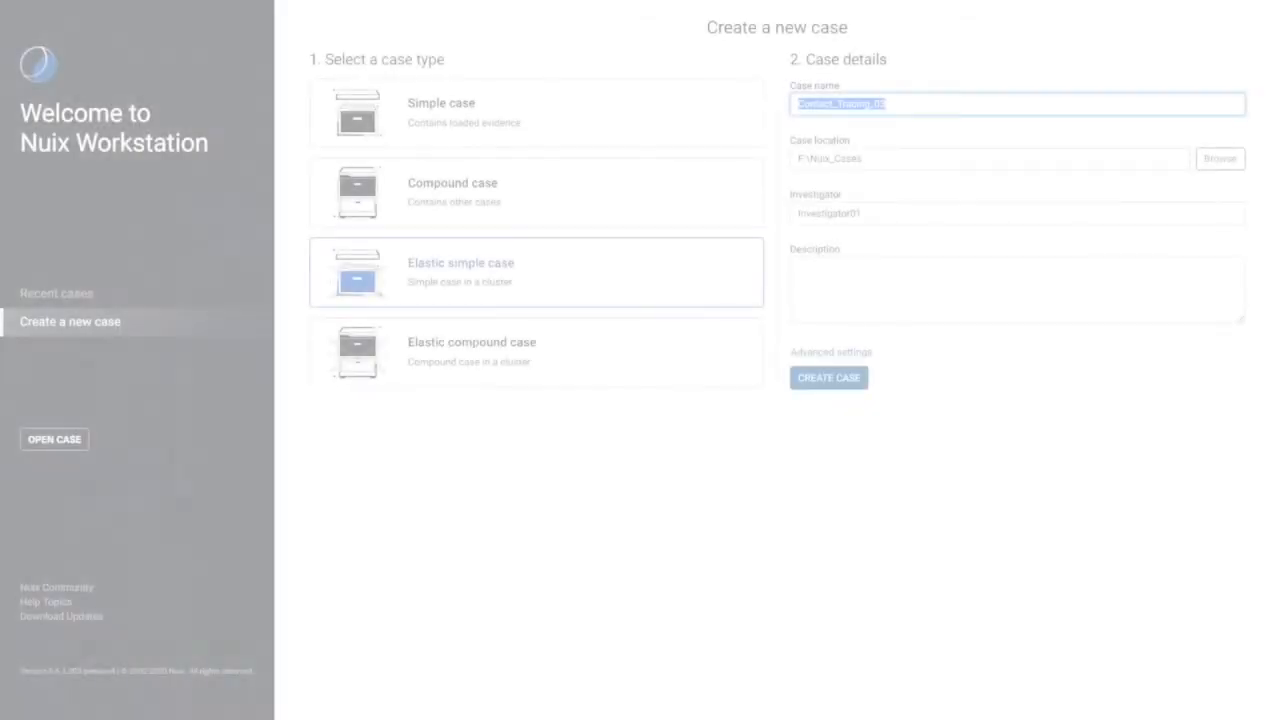
- Create the elastic simple case Contact_Tracing_03 in F:\Nuix_Cases
left_click(828, 376)
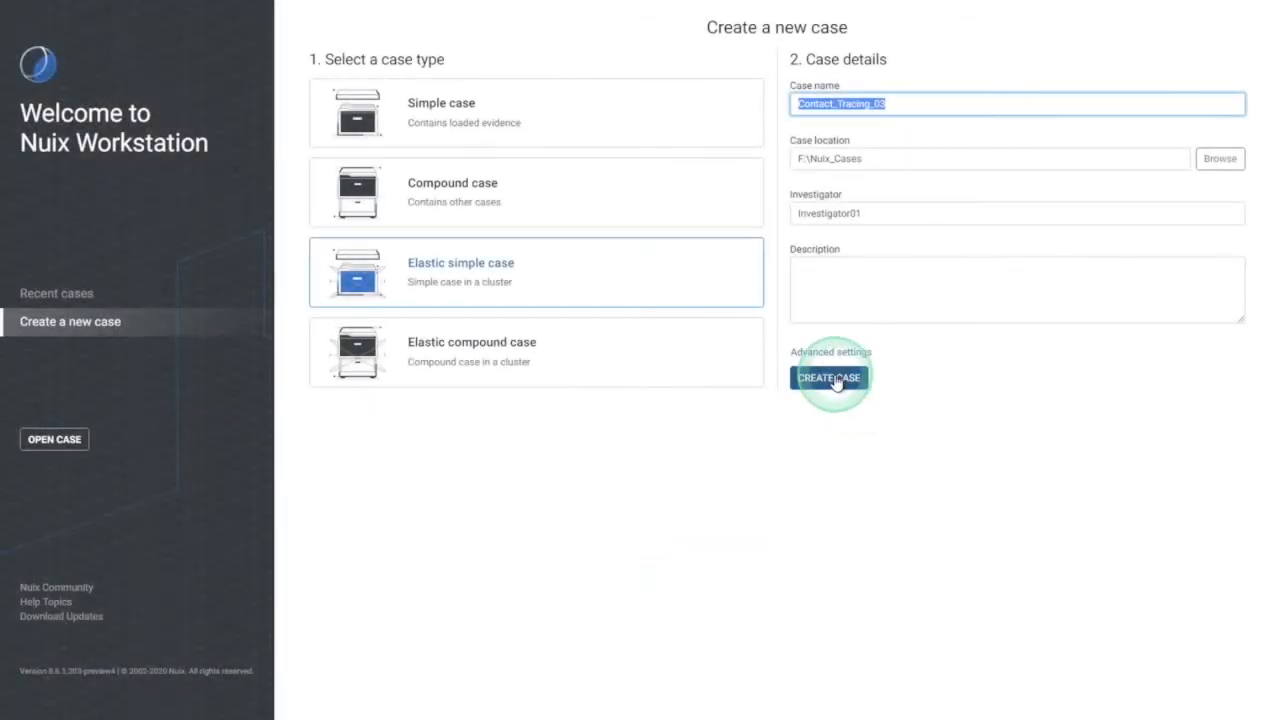
left_click(830, 376)
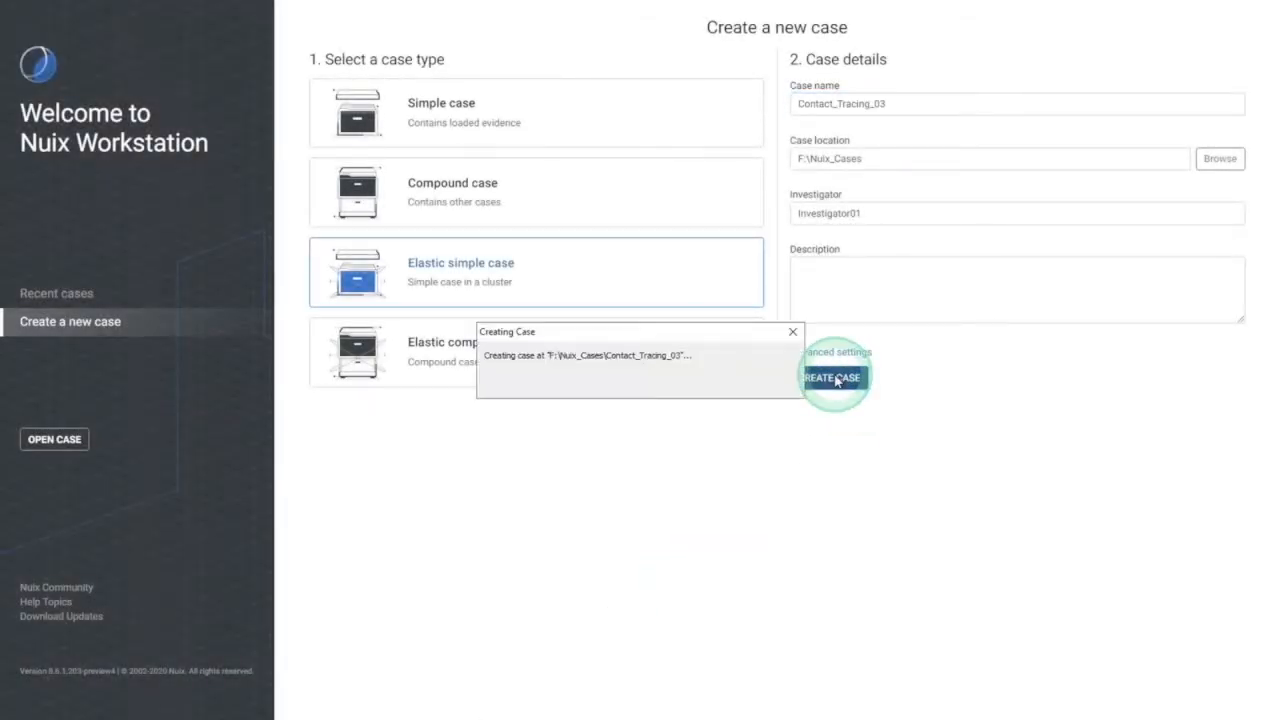
- Add a new evidence item using a real-time Kafka topic as its content source
left_click(832, 378)
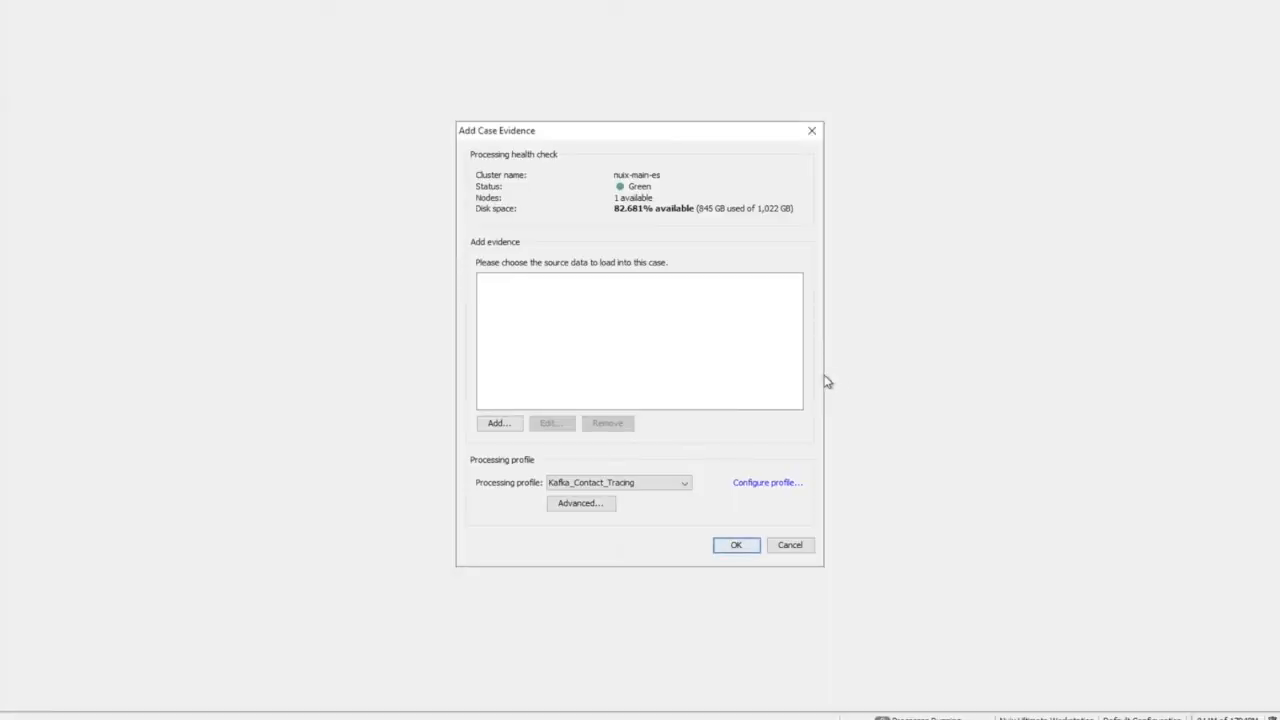
left_click(498, 422)
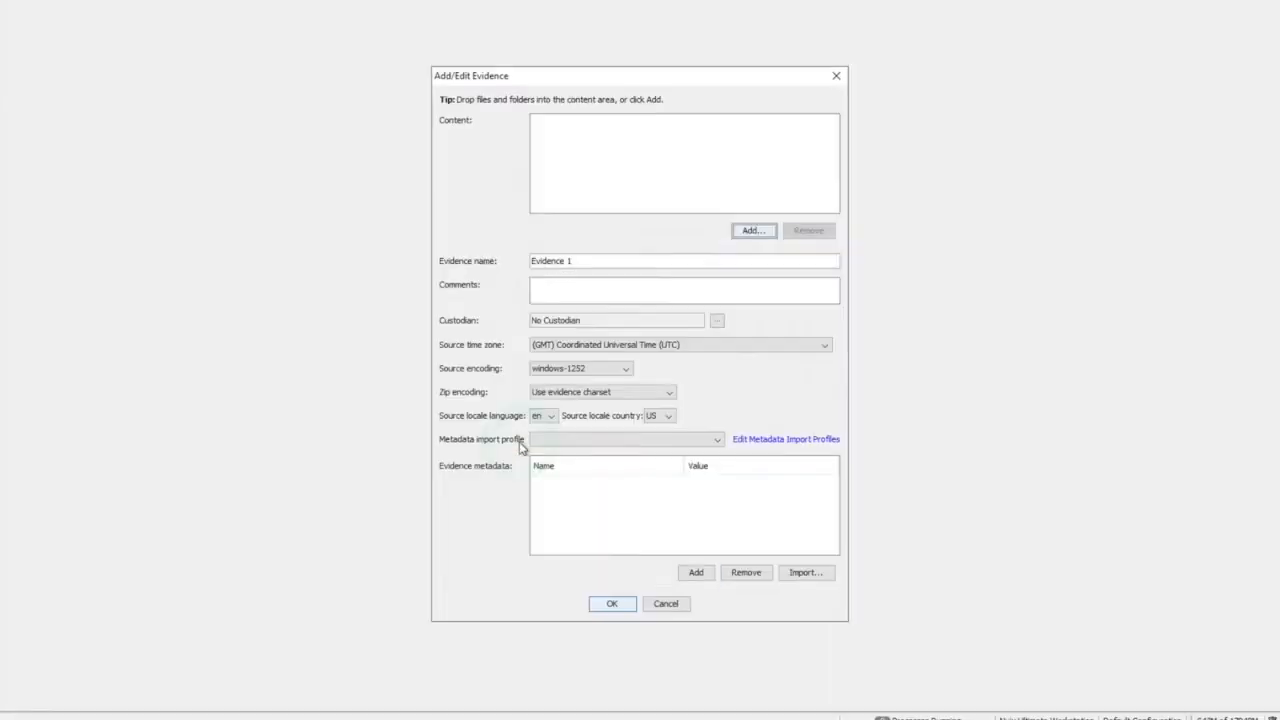
left_click(752, 230)
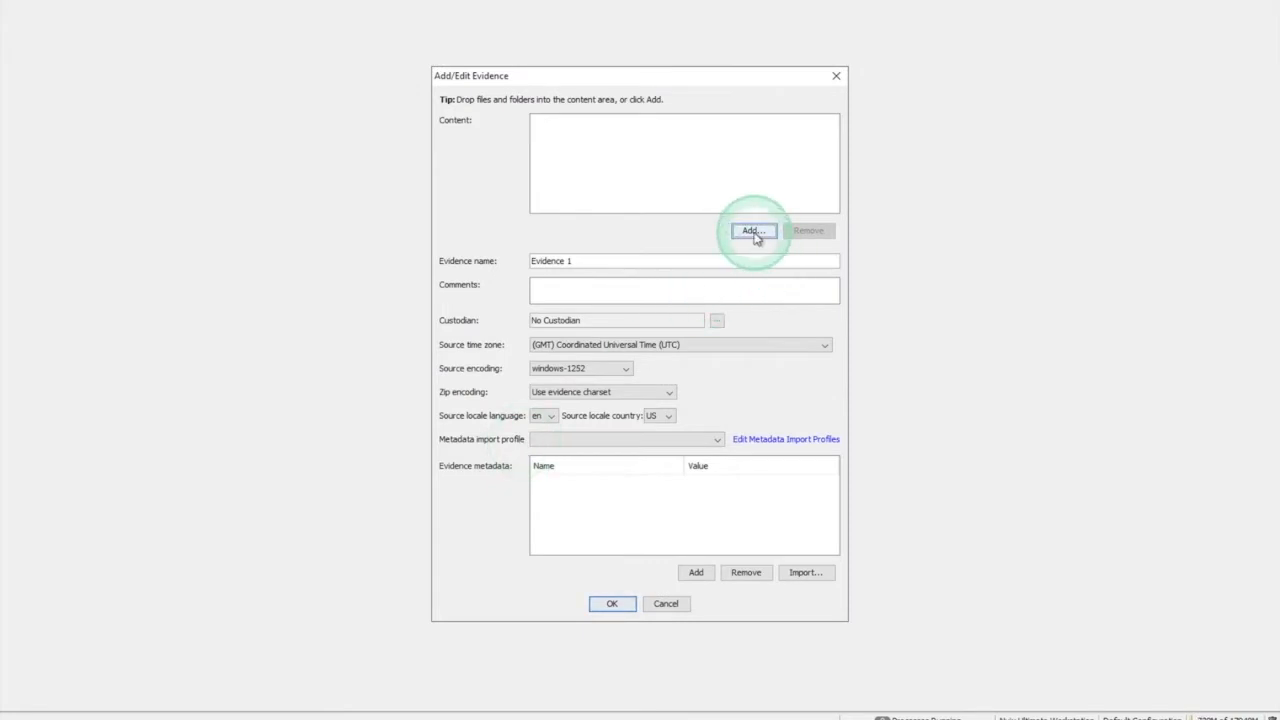
left_click(752, 230)
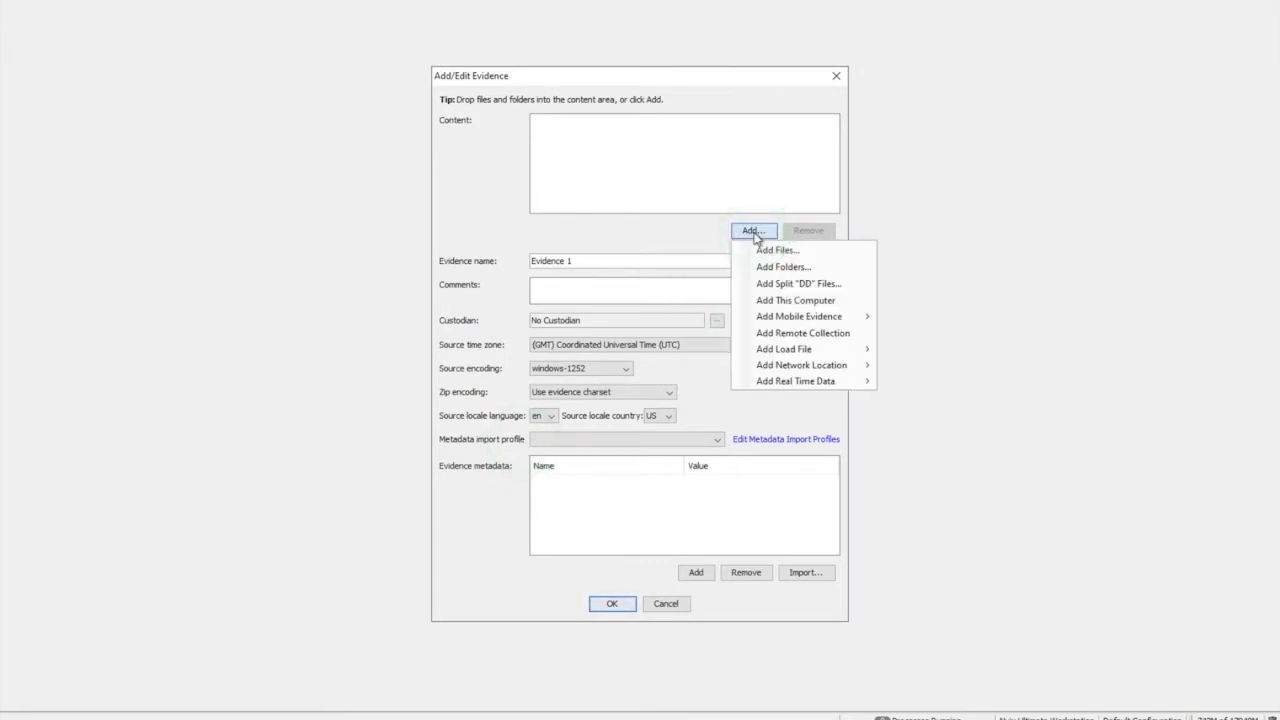
mouse_move(796, 380)
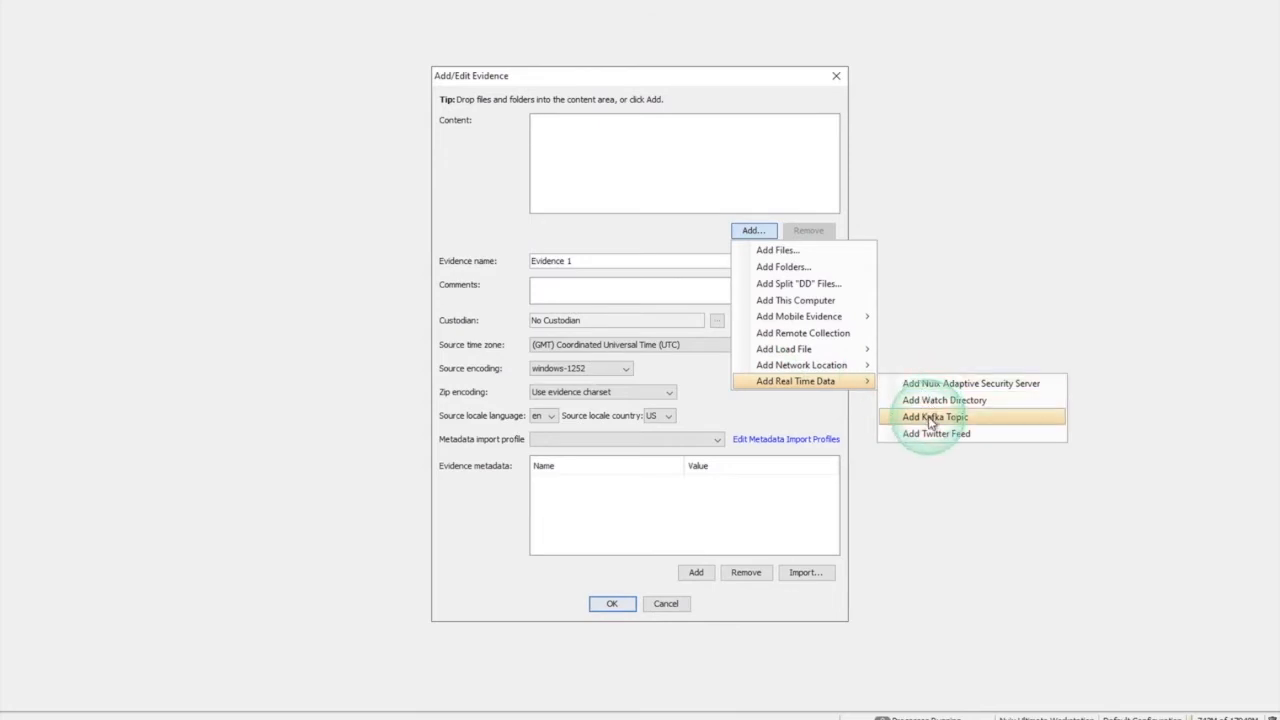
left_click(932, 416)
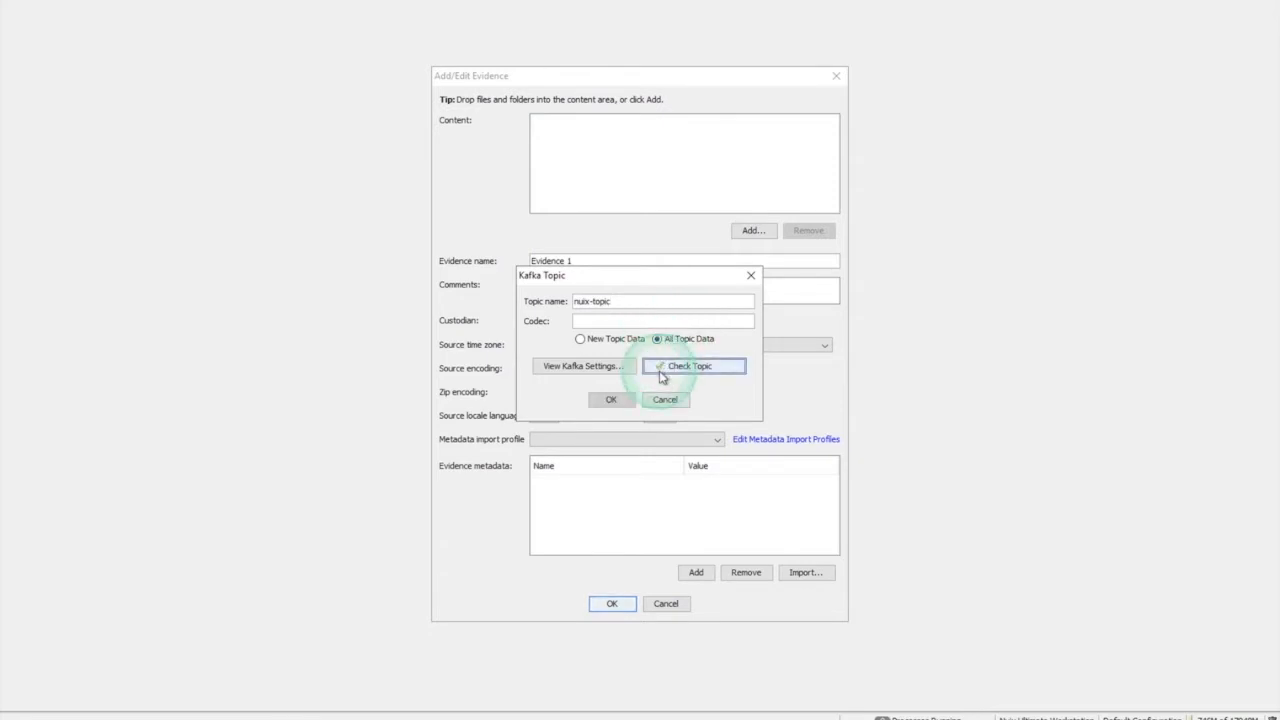
- Accept nuix-topic with All Topic Data and save it as Evidence 1
left_click(612, 400)
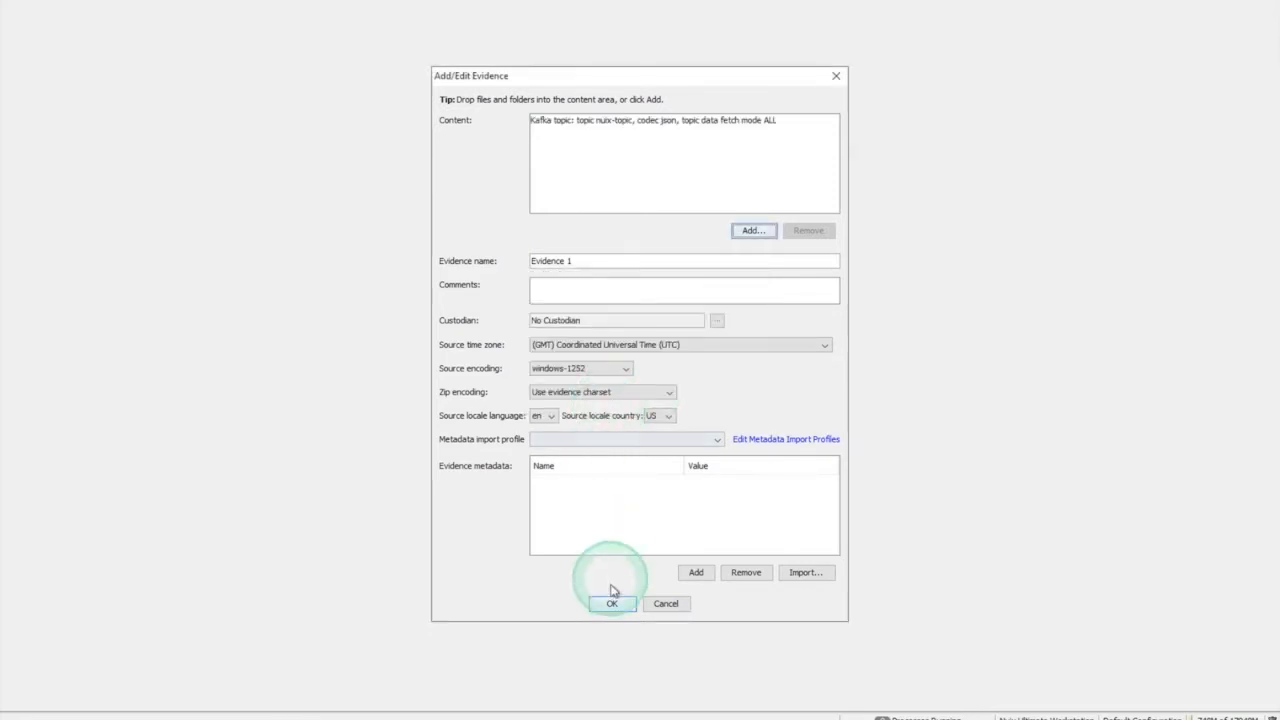
left_click(612, 604)
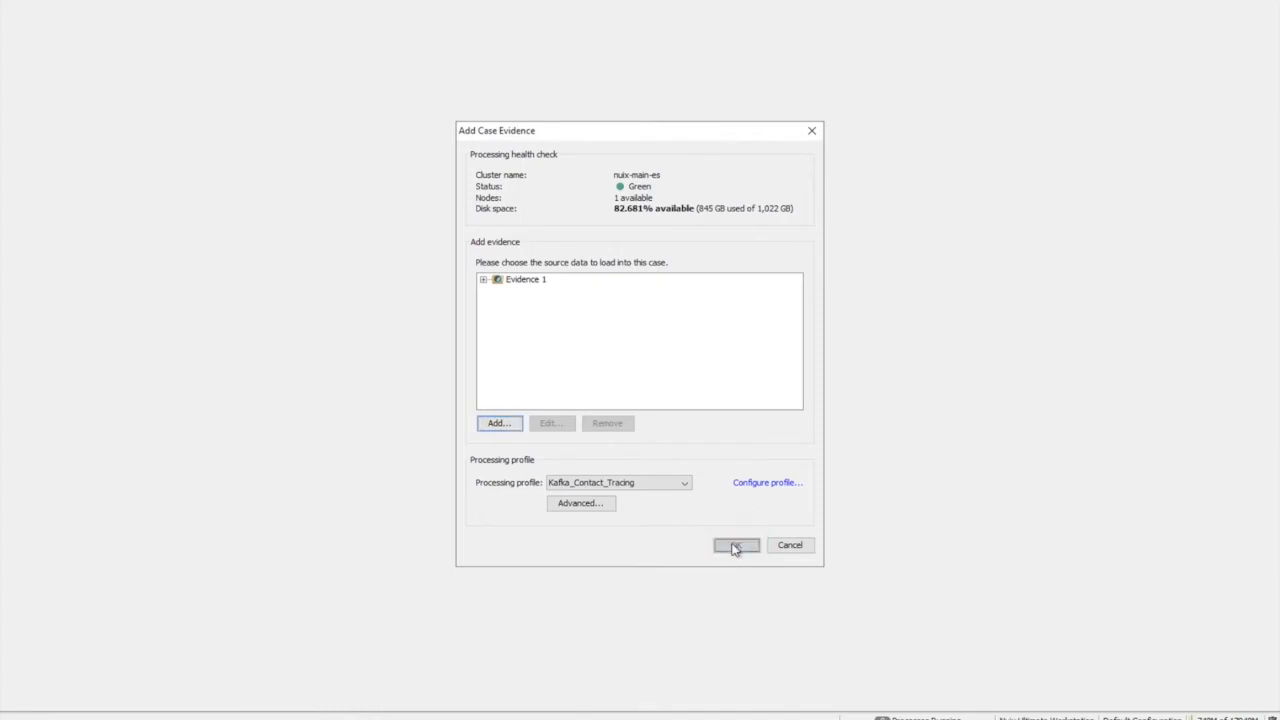
- Start loading the evidence, then fill the contact information and location pages of a new entry
left_click(736, 544)
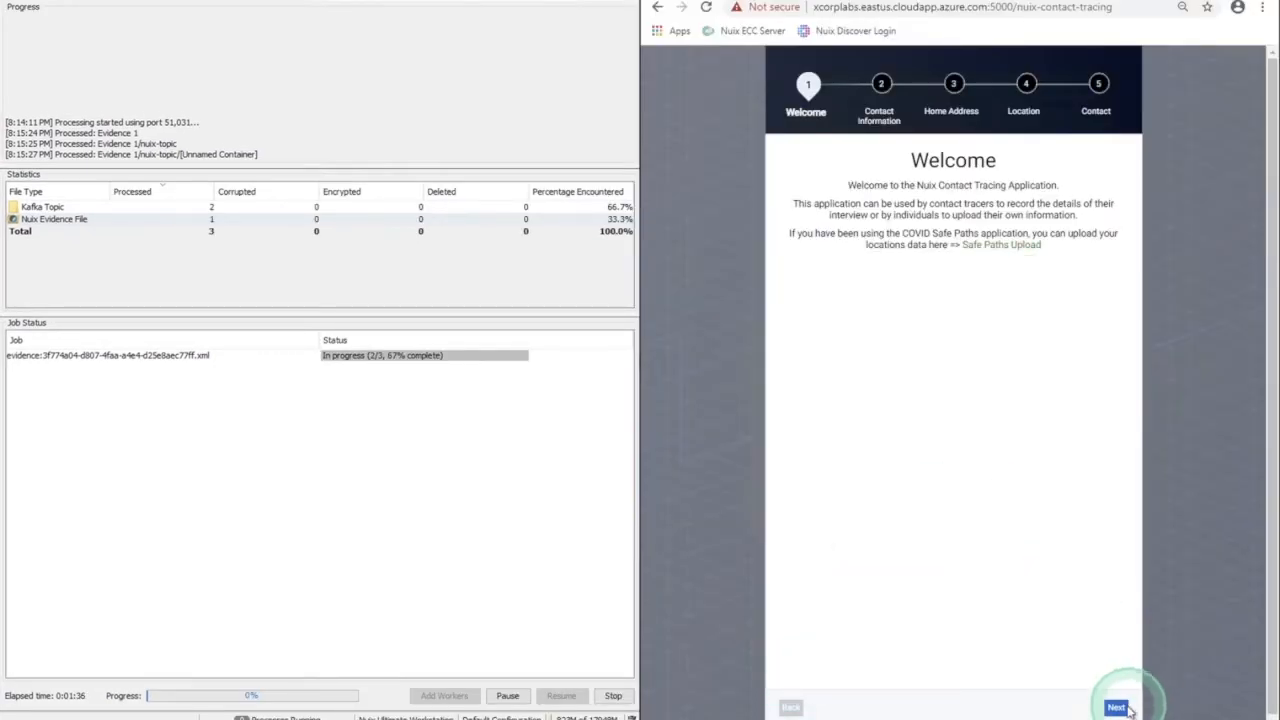
left_click(1116, 708)
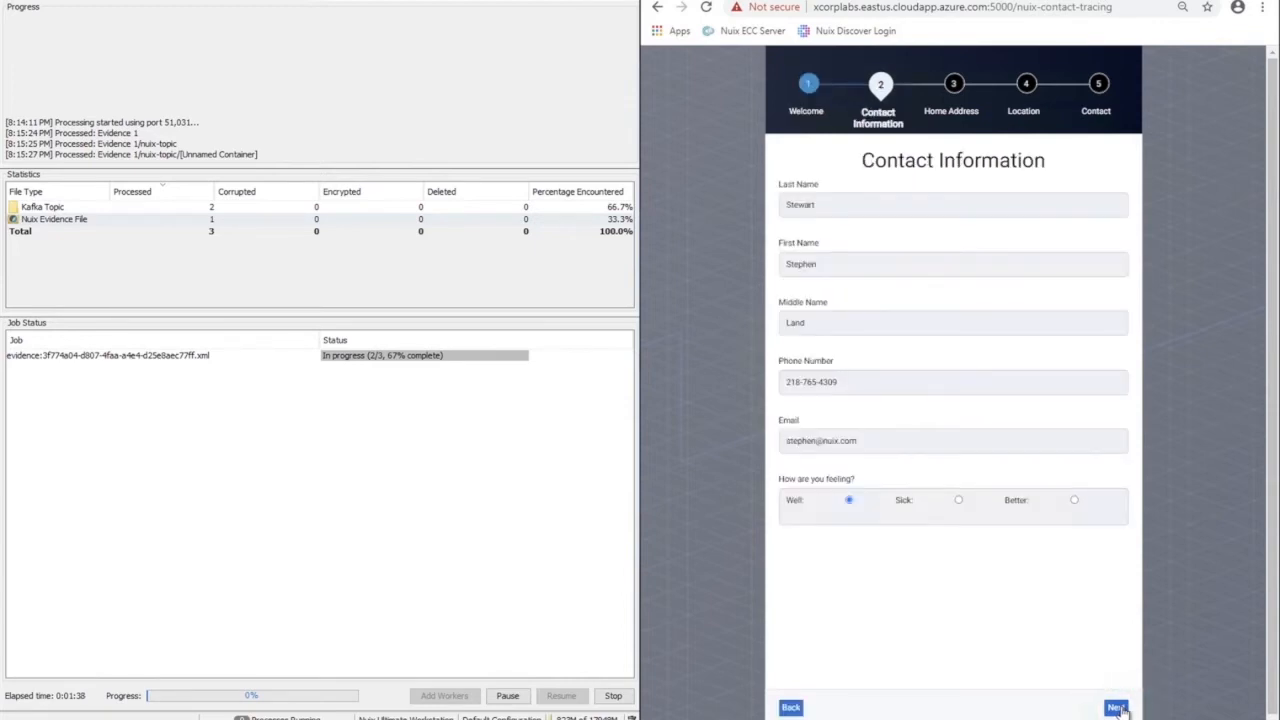
left_click(1116, 708)
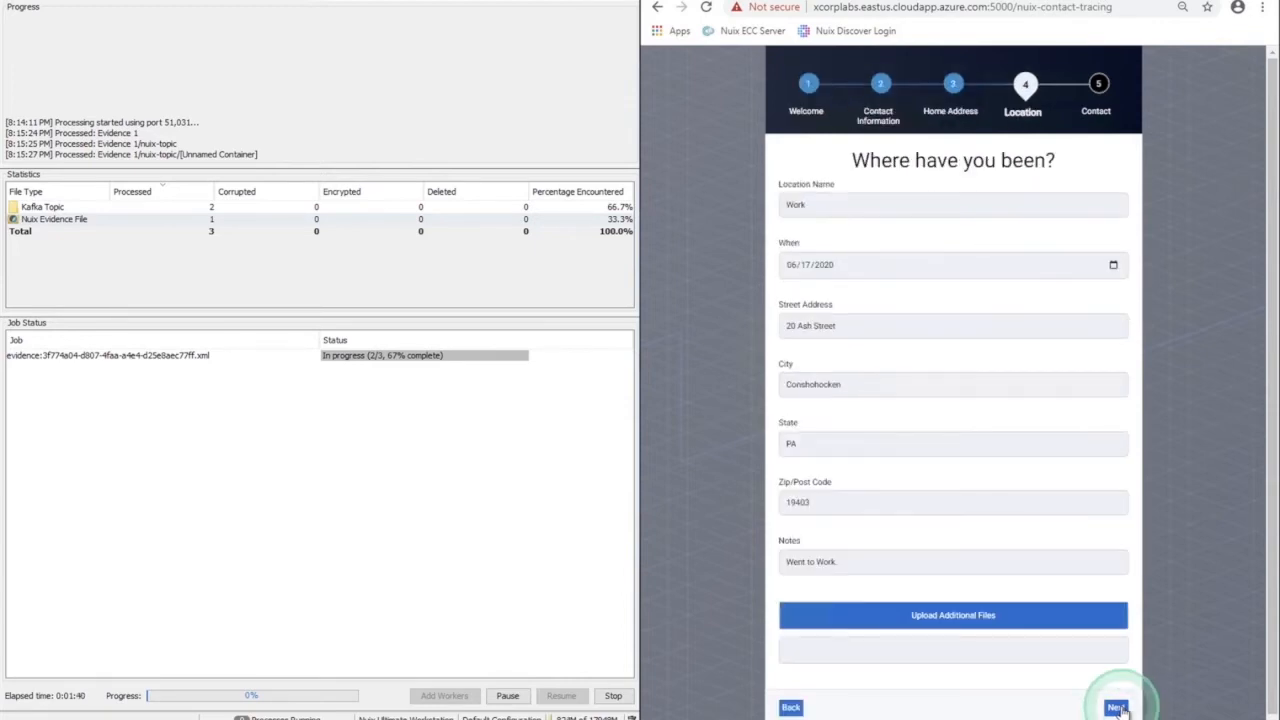
- Complete the contact page and submit the entry so it arrives as a Kafka message
left_click(1116, 708)
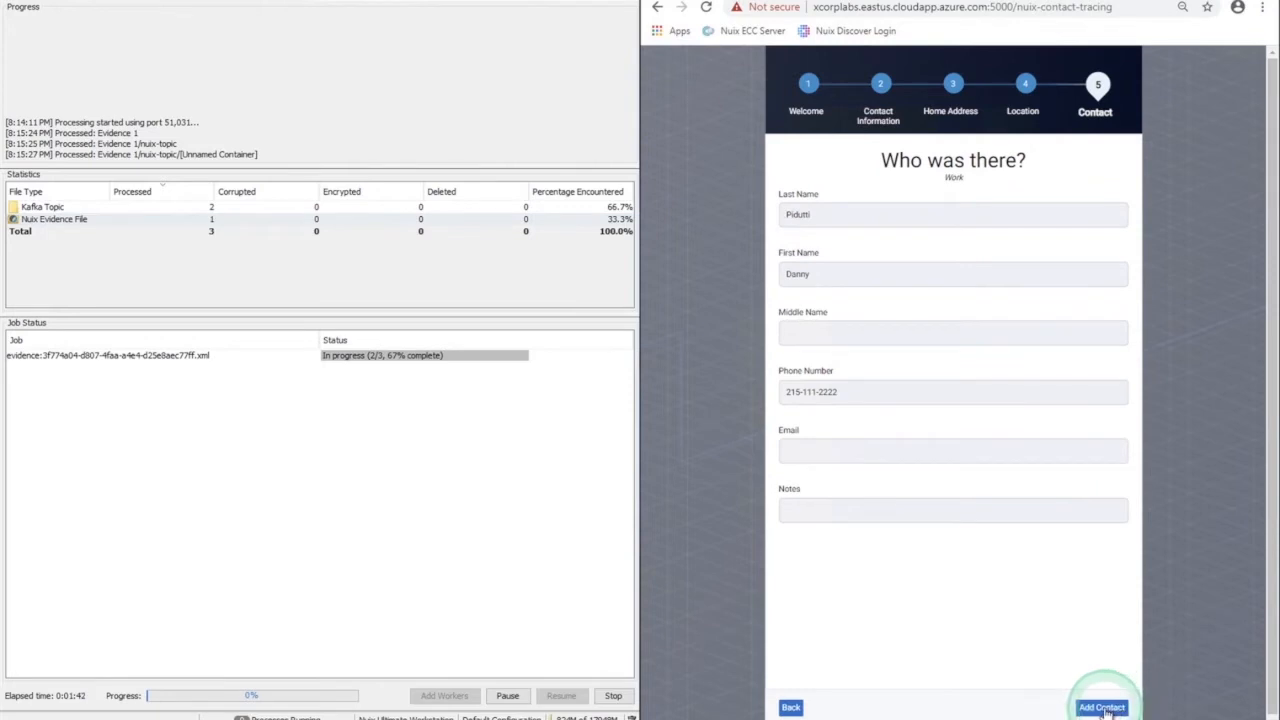
left_click(1100, 708)
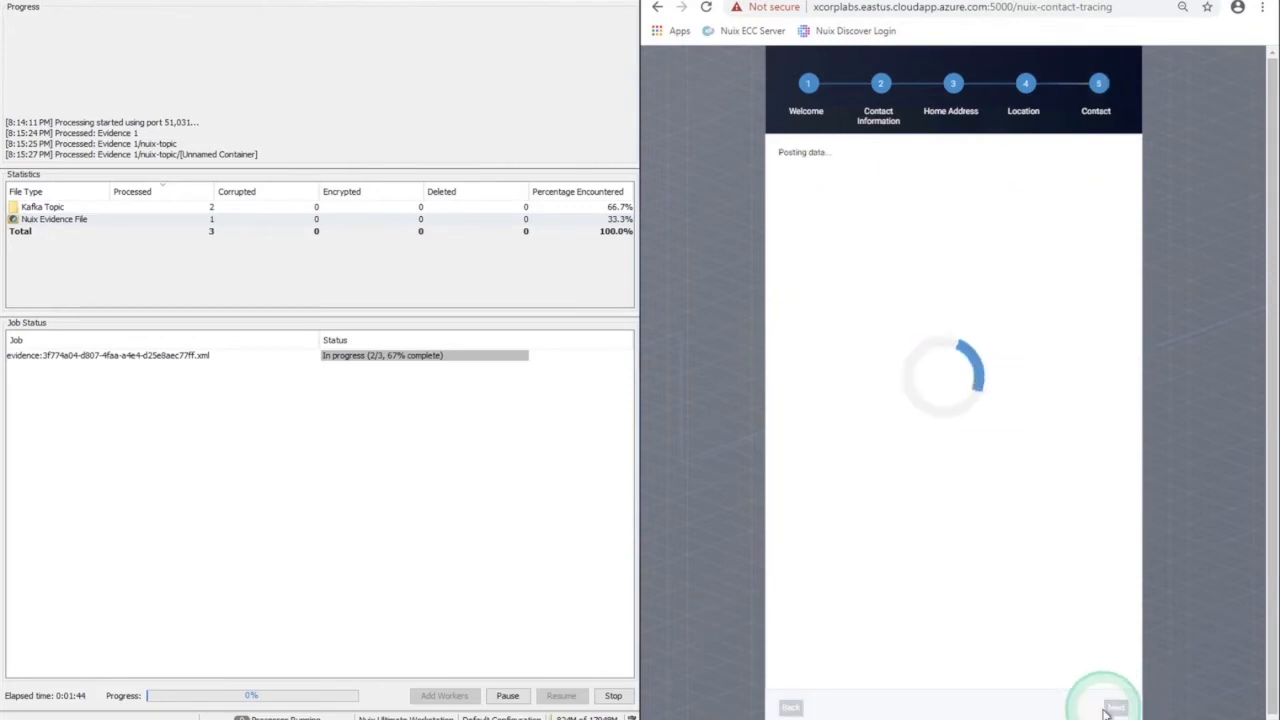
left_click(1104, 708)
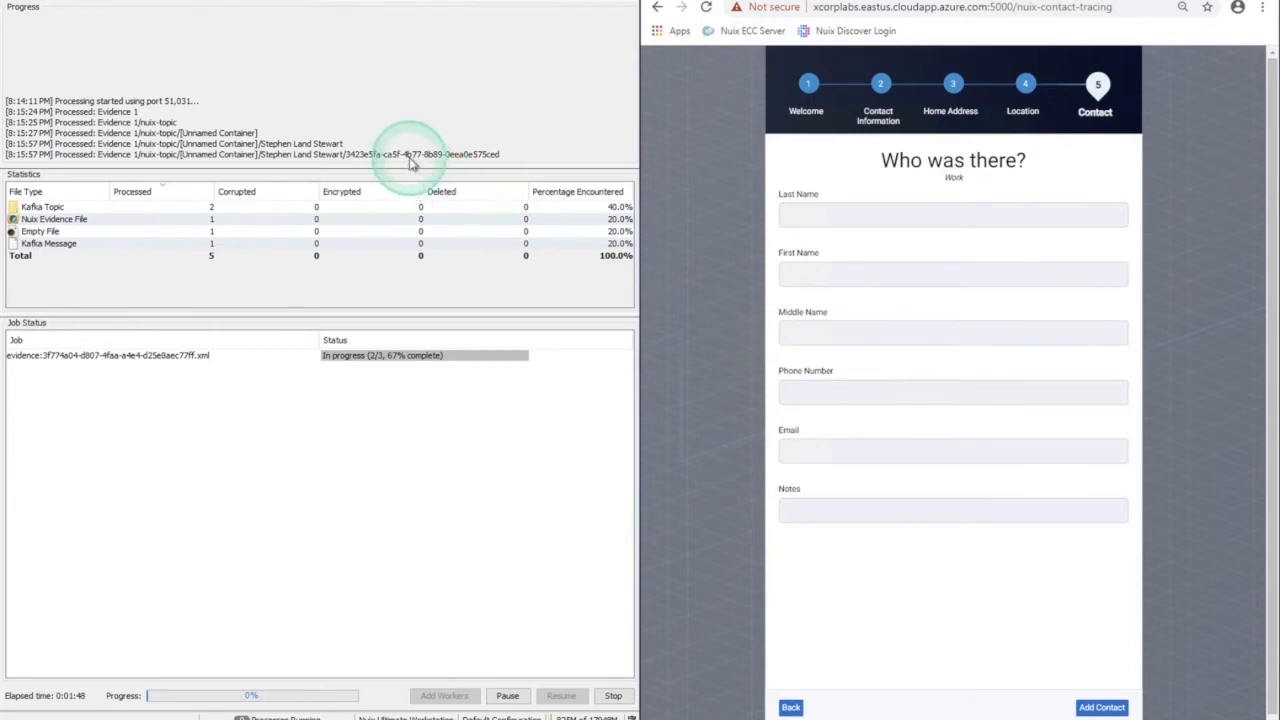
left_click(950, 214)
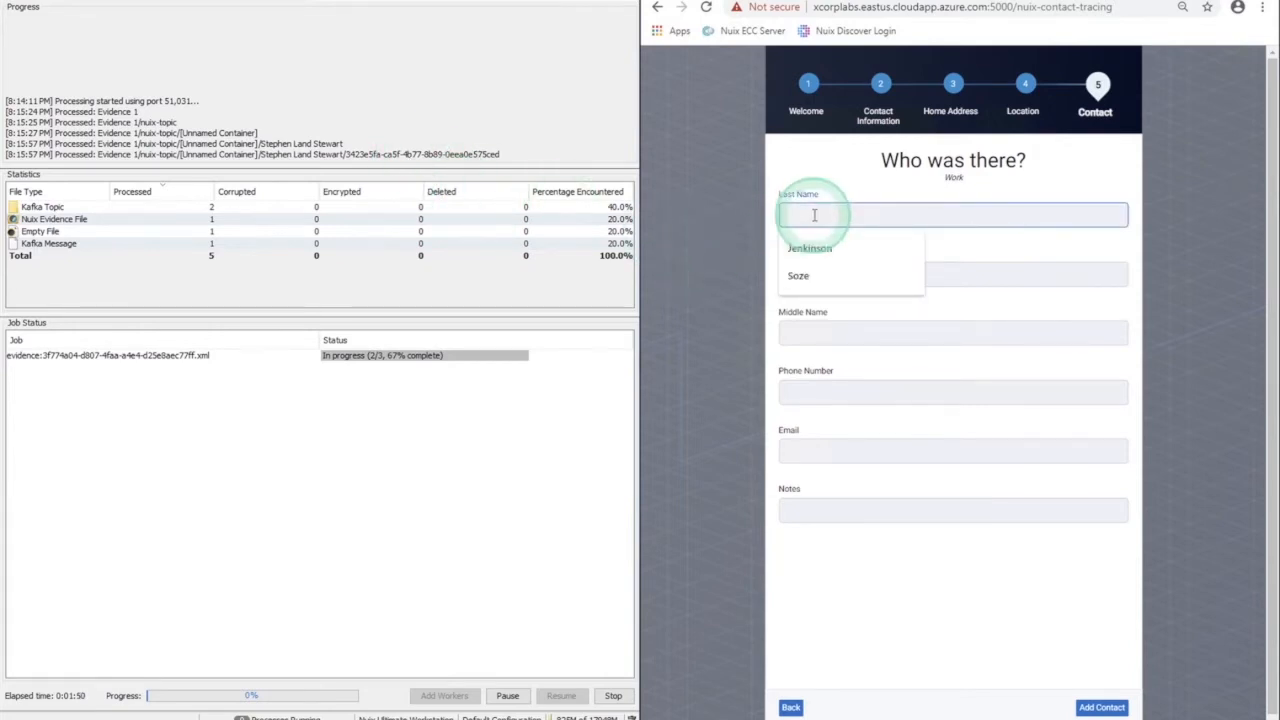
type("Ste")
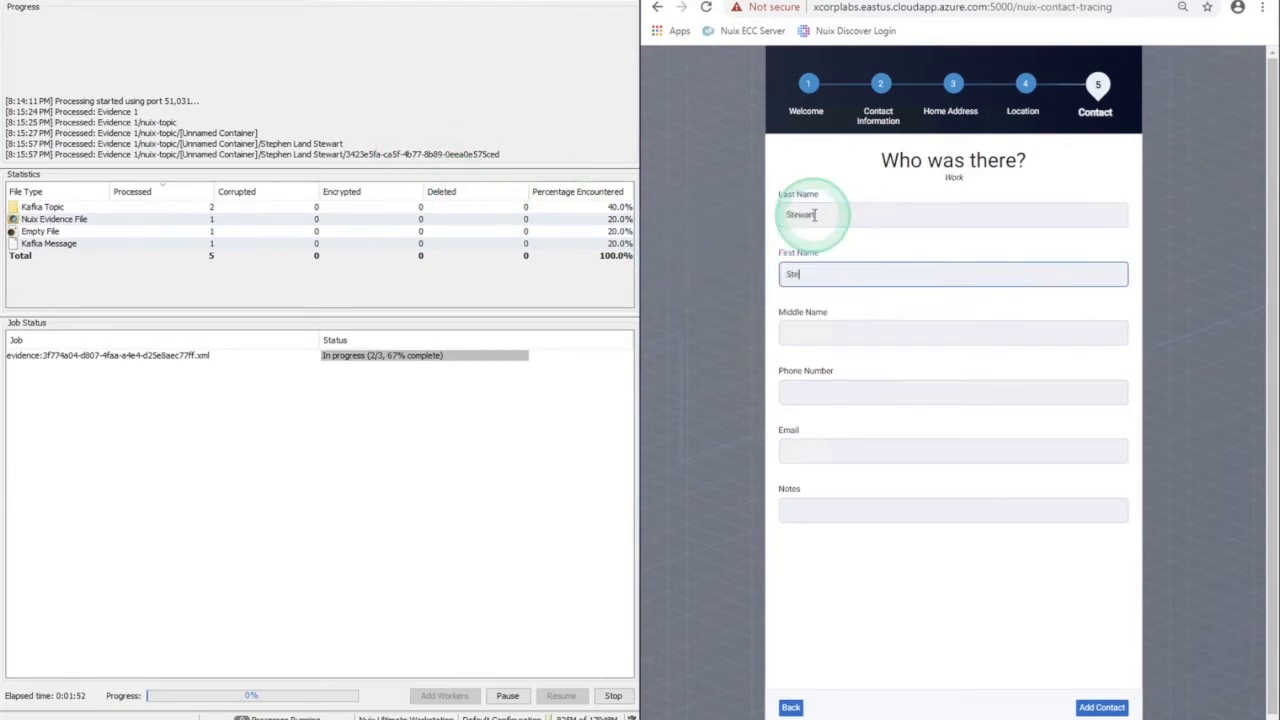
type("Stephen")
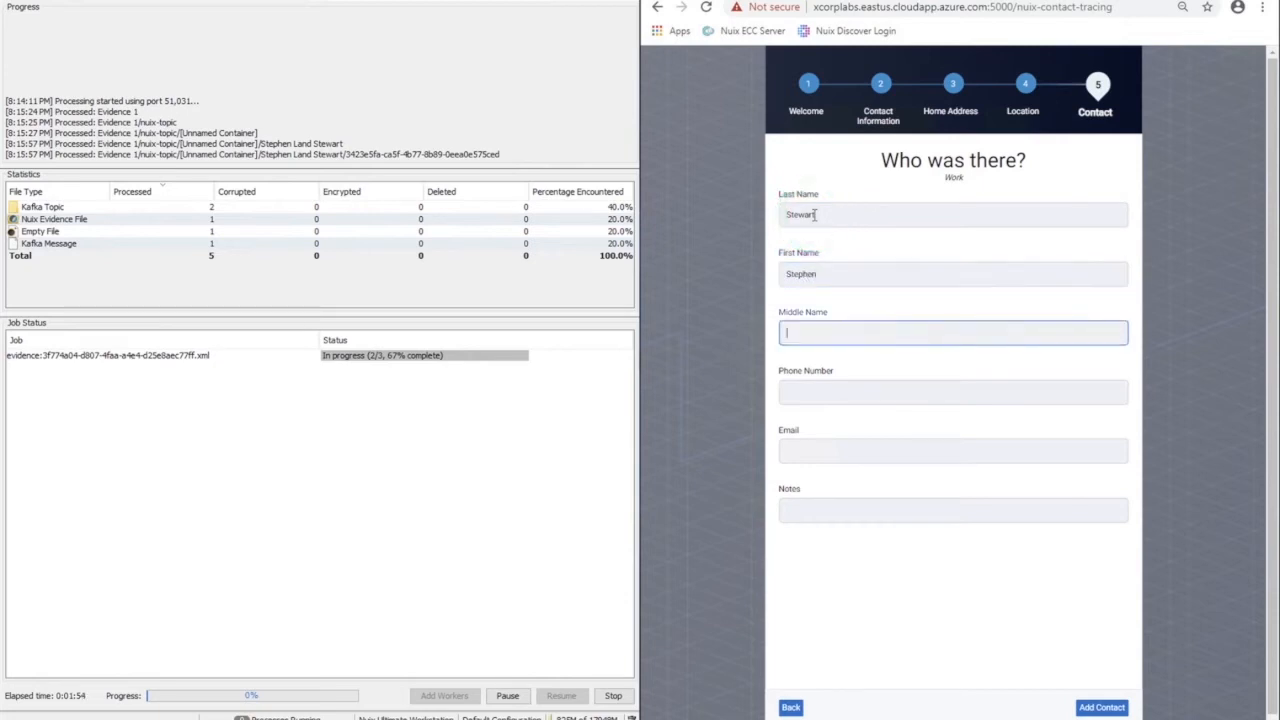
type("Fred")
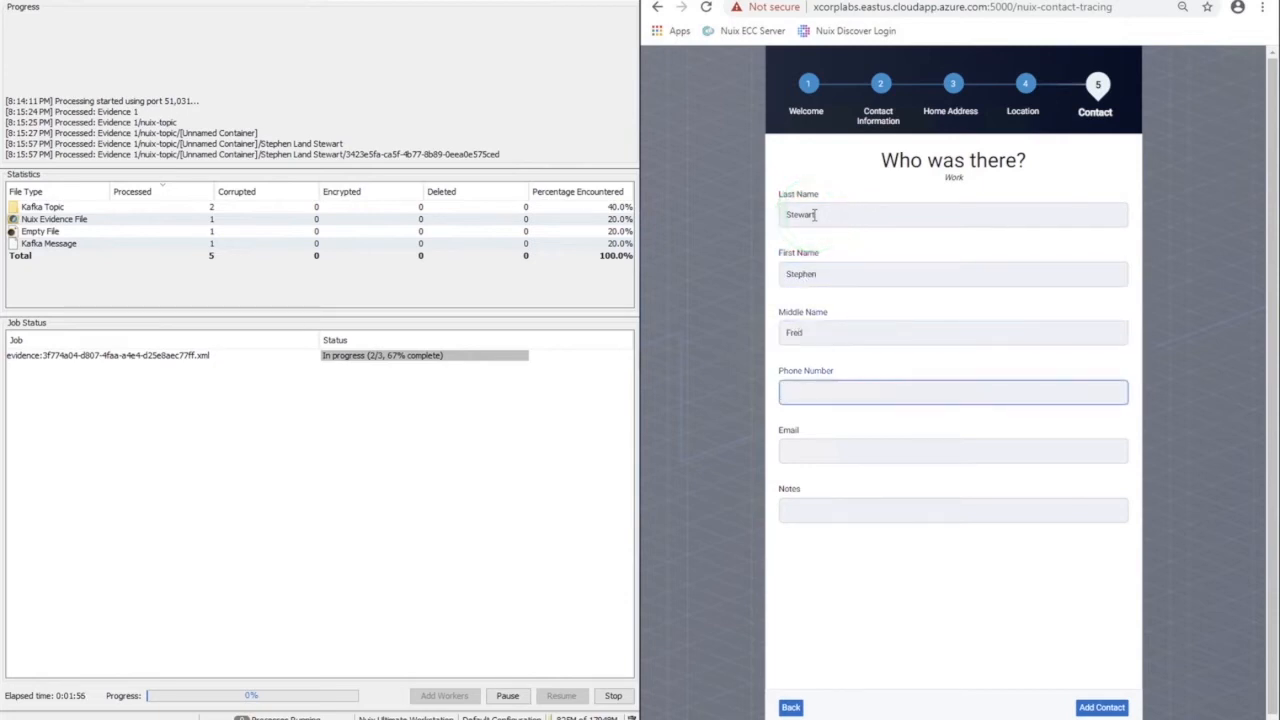
type("ADF")
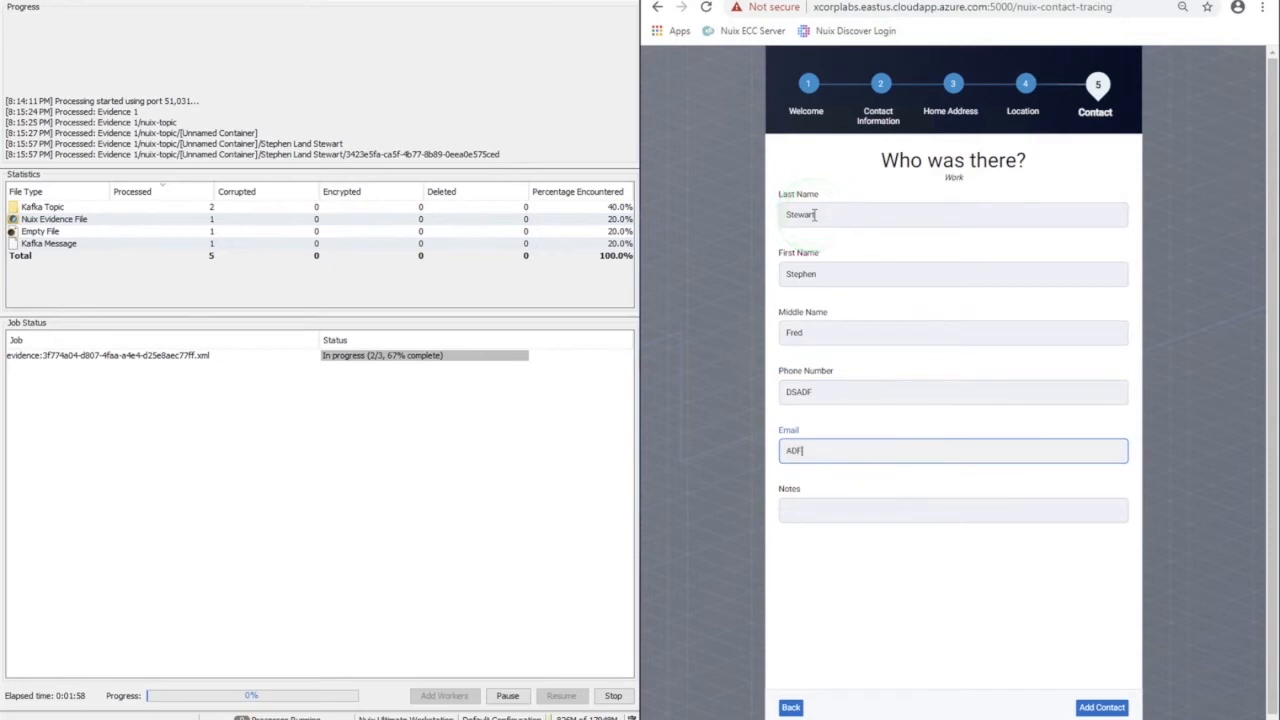
type("ASDFAD")
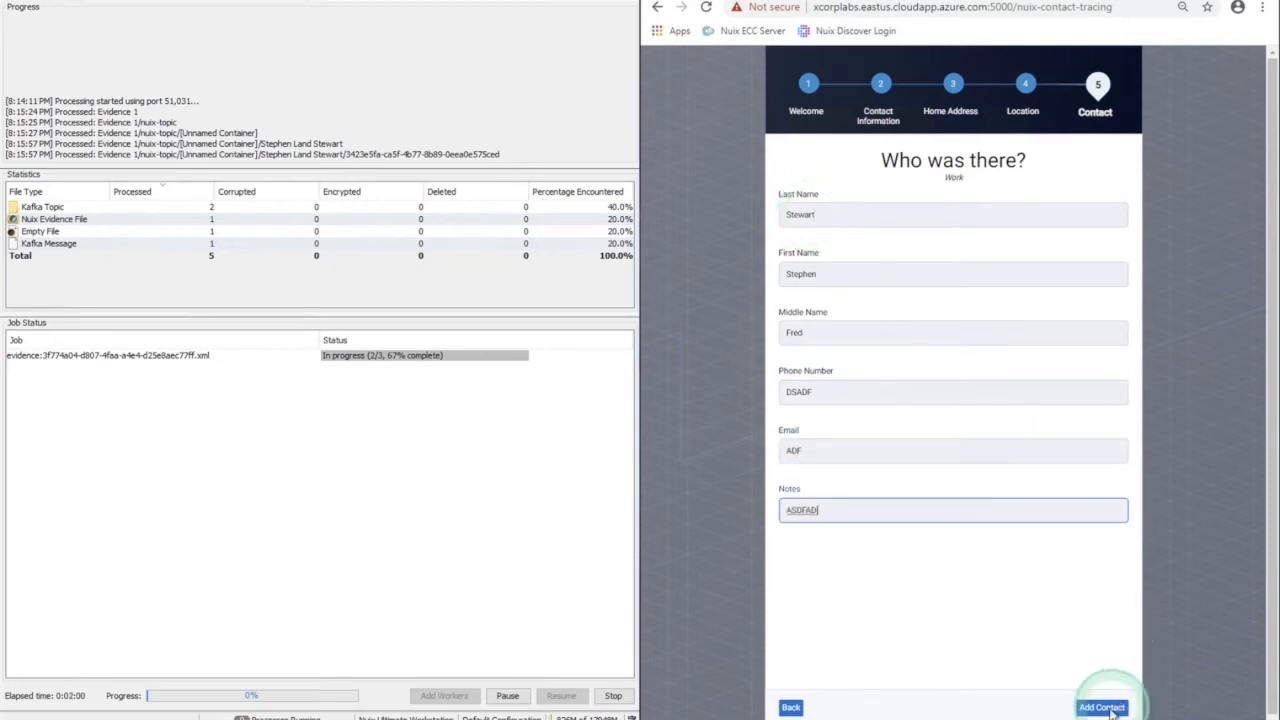
left_click(1100, 708)
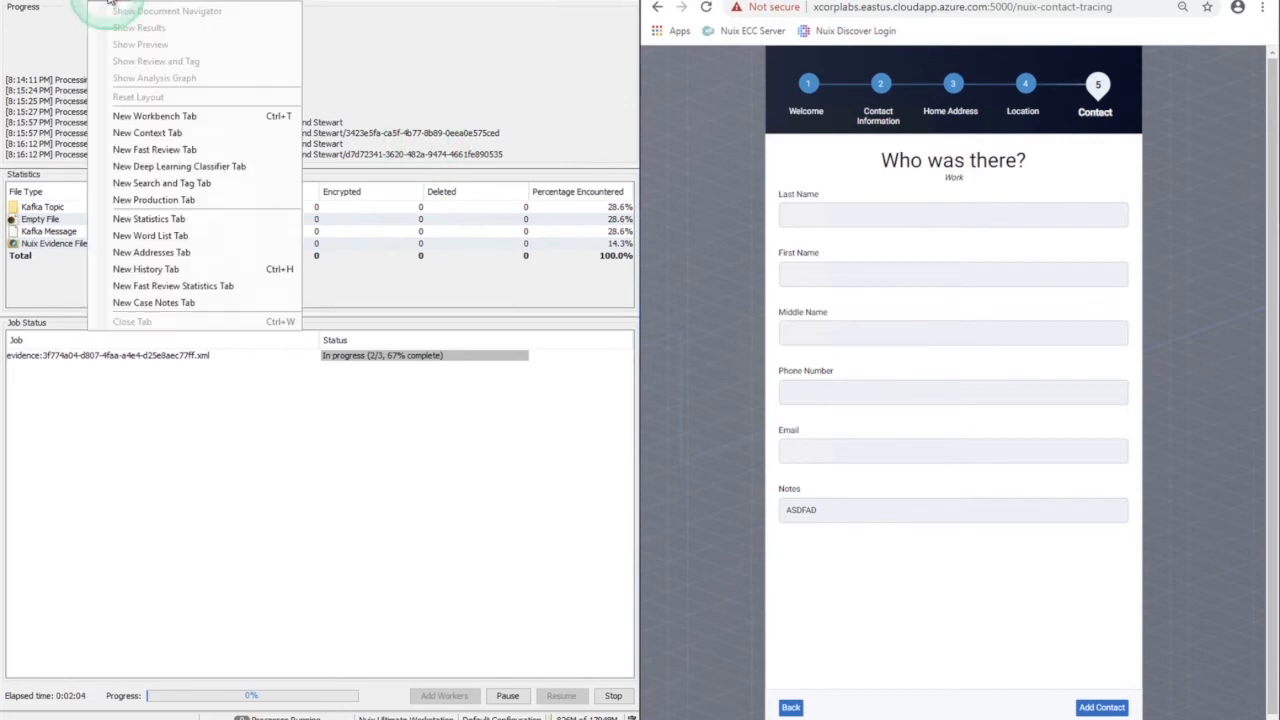
- View the metadata of a processed Kafka message in a new workbench tab
left_click(154, 116)
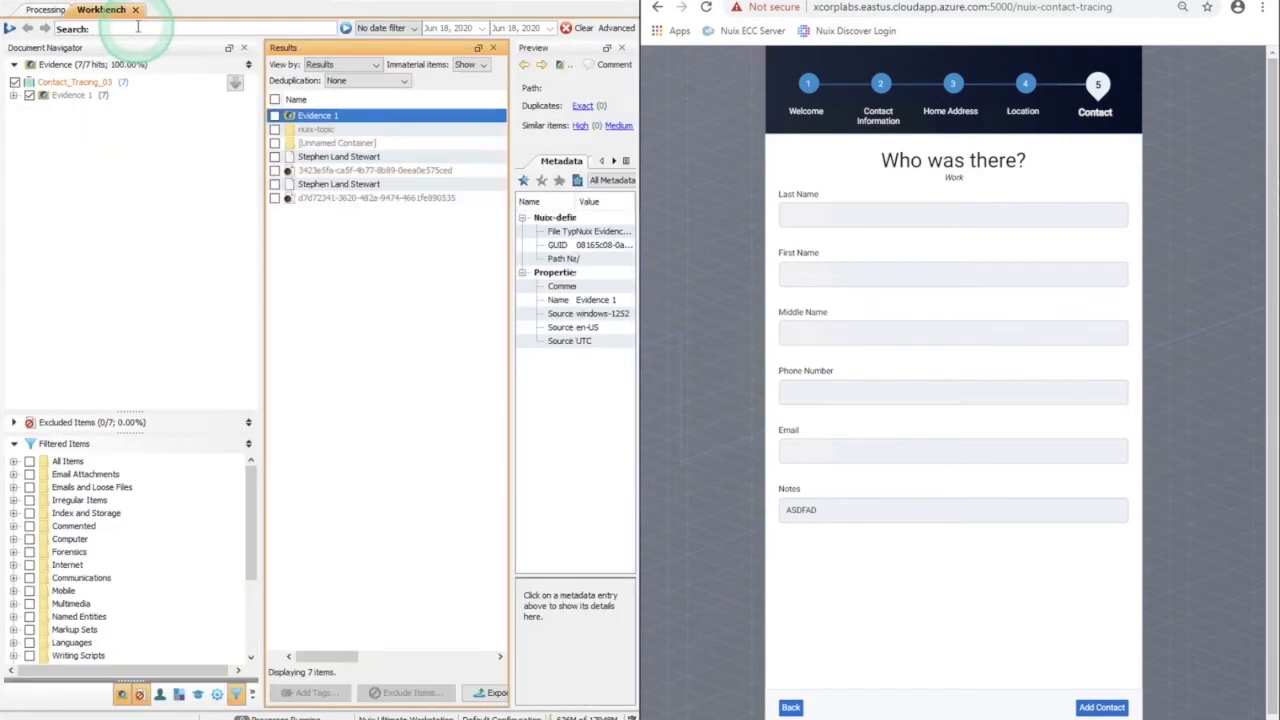
left_click(340, 184)
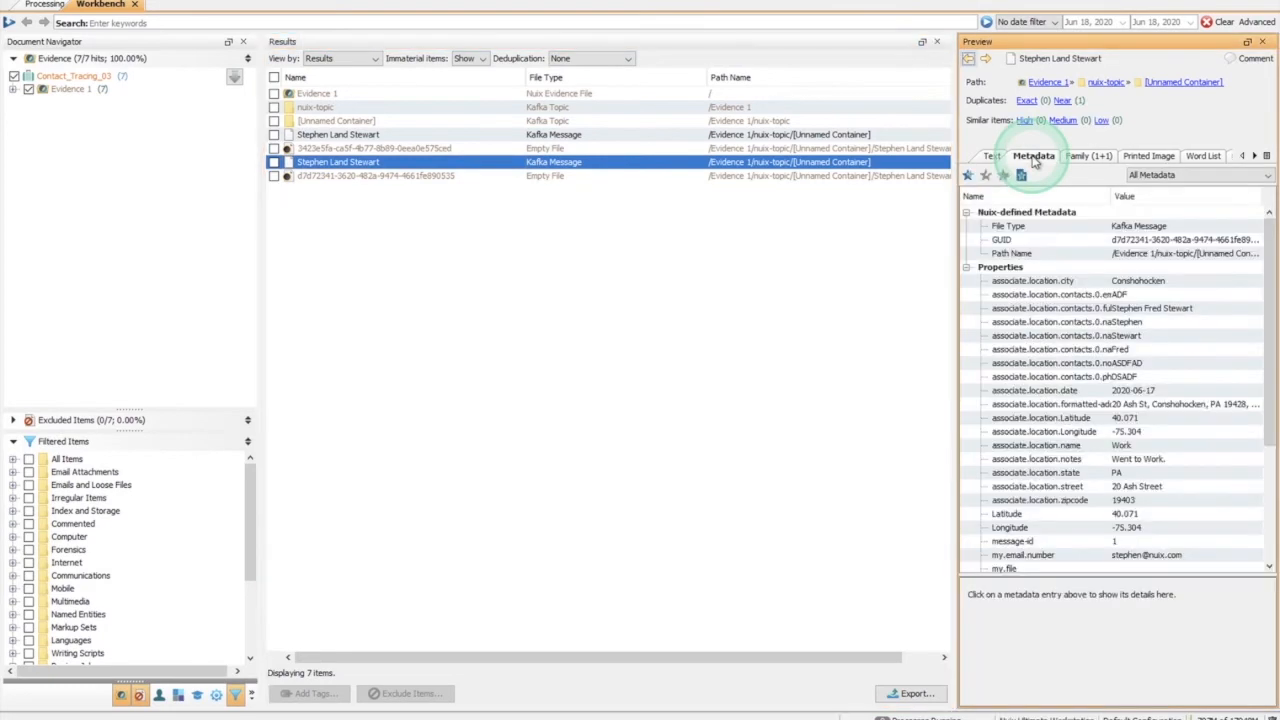
mouse_move(576, 124)
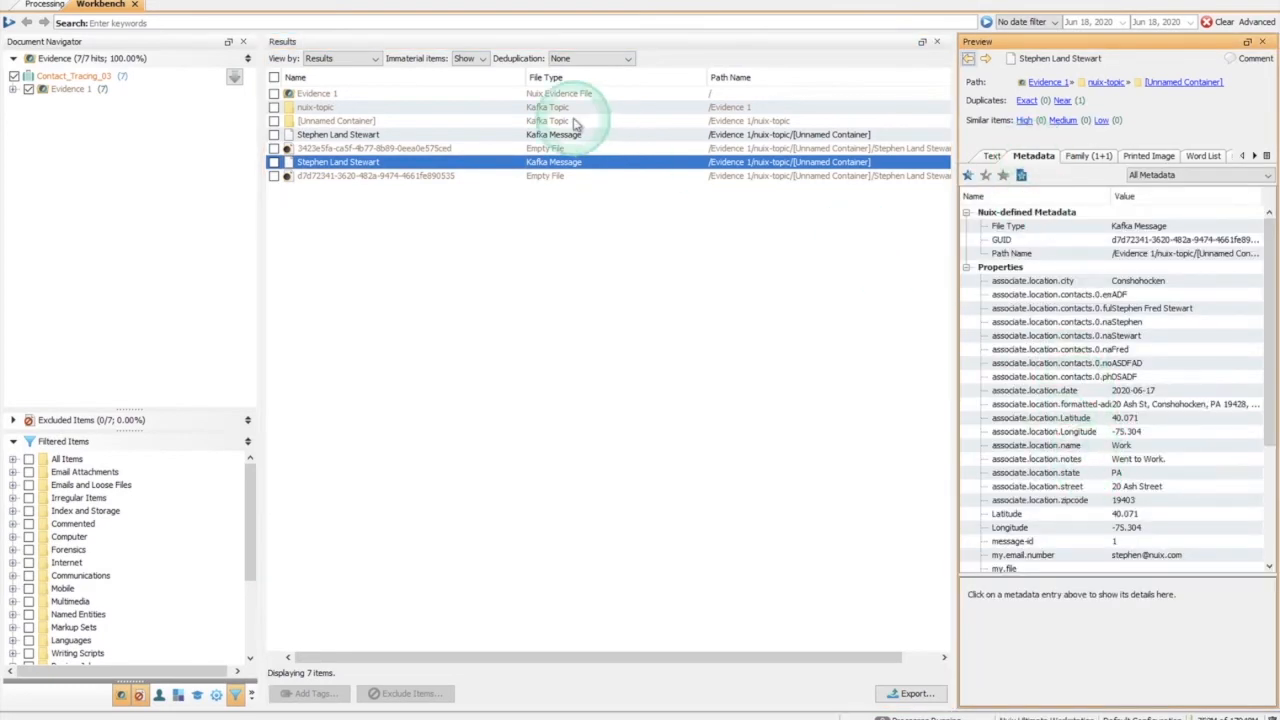
- Search the case for DANNY, narrowing results to one matching Kafka message
type("DANNY")
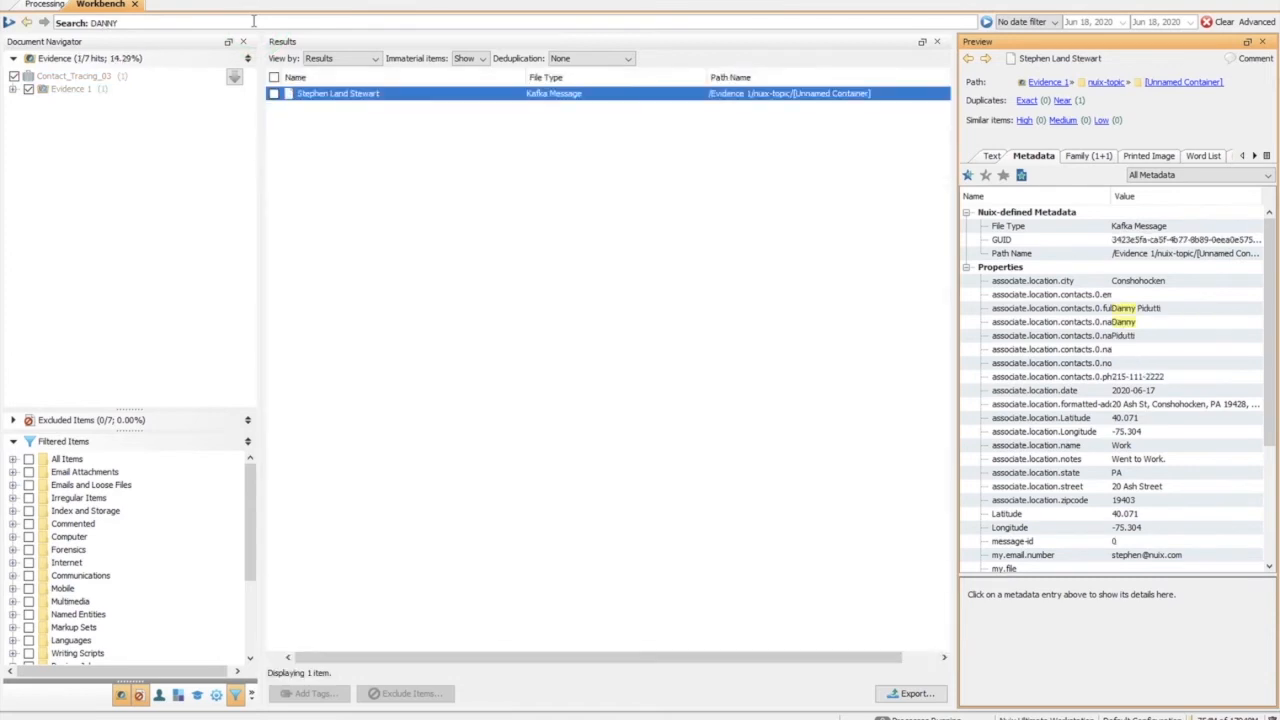
mouse_move(788, 204)
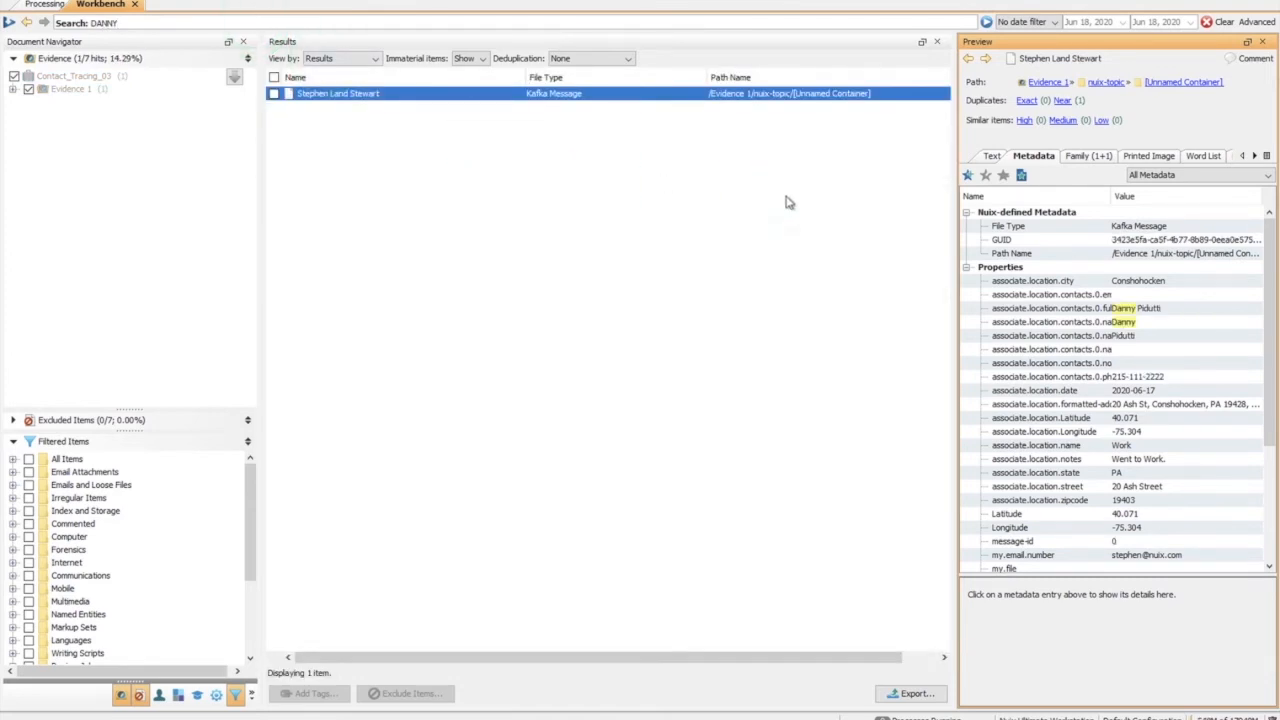
left_click(536, 548)
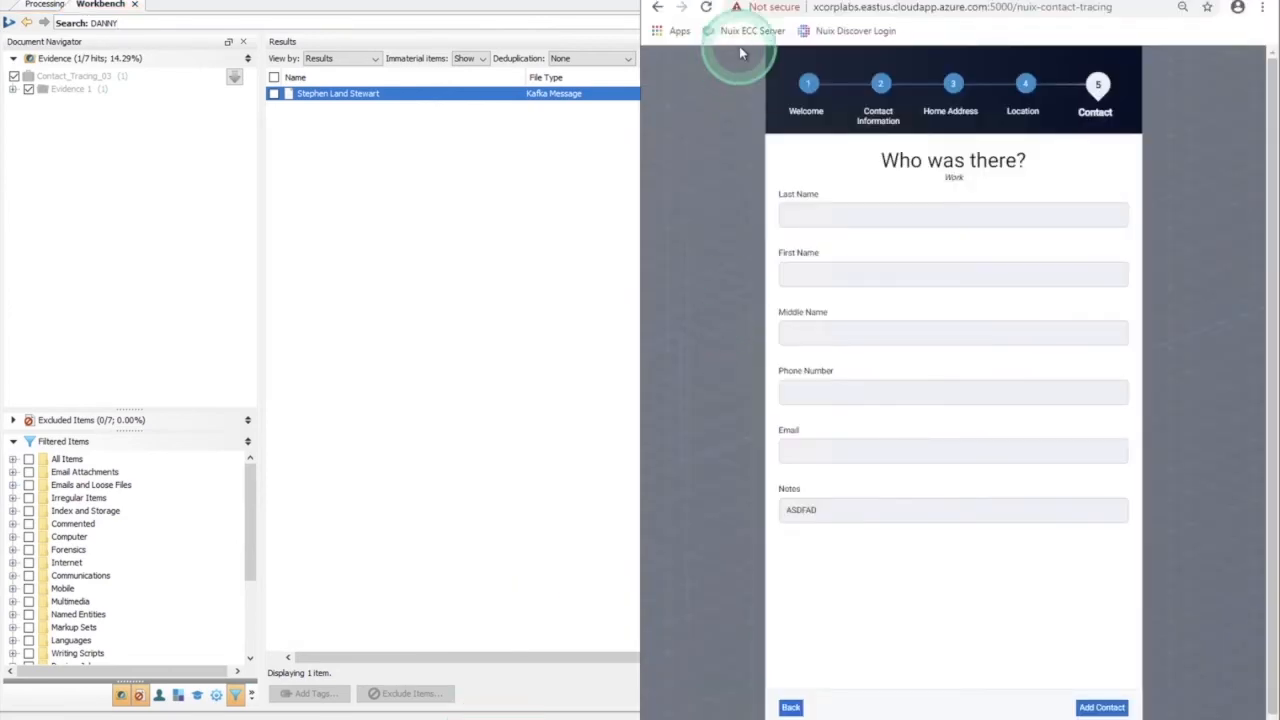
- Sign in to Nuix Investigate as nuixroot
type("nuixroot")
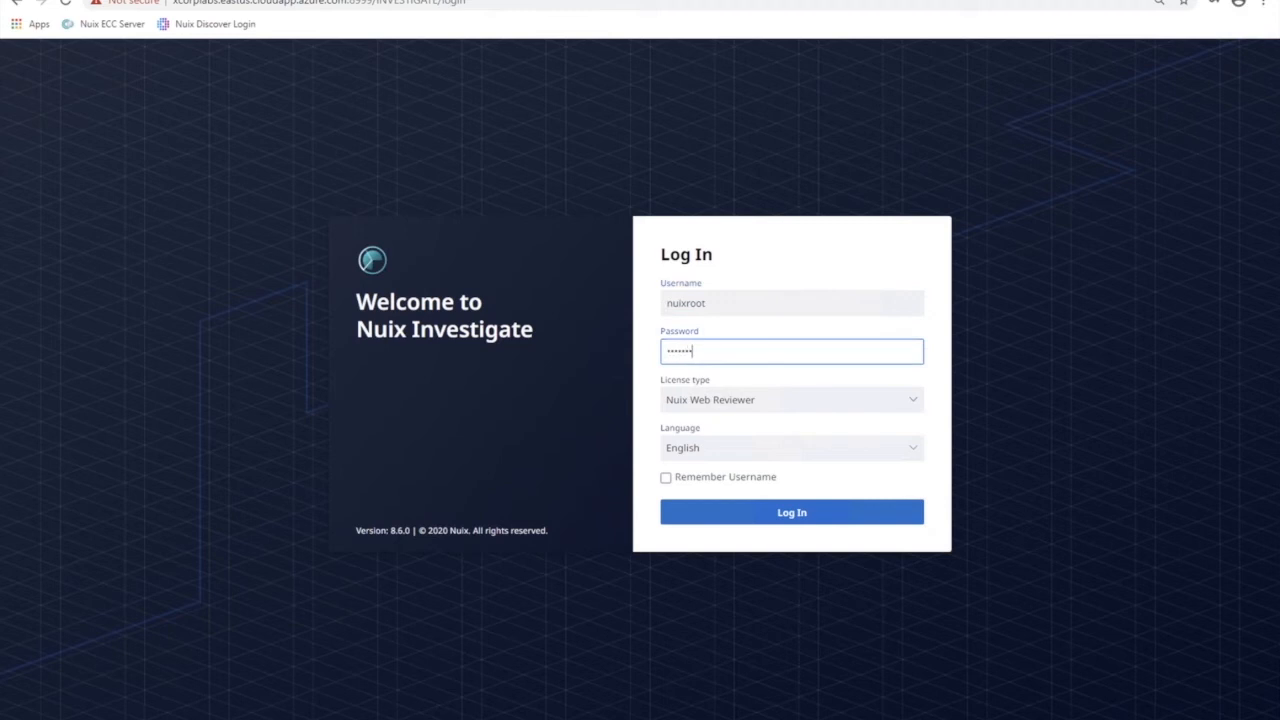
left_click(792, 512)
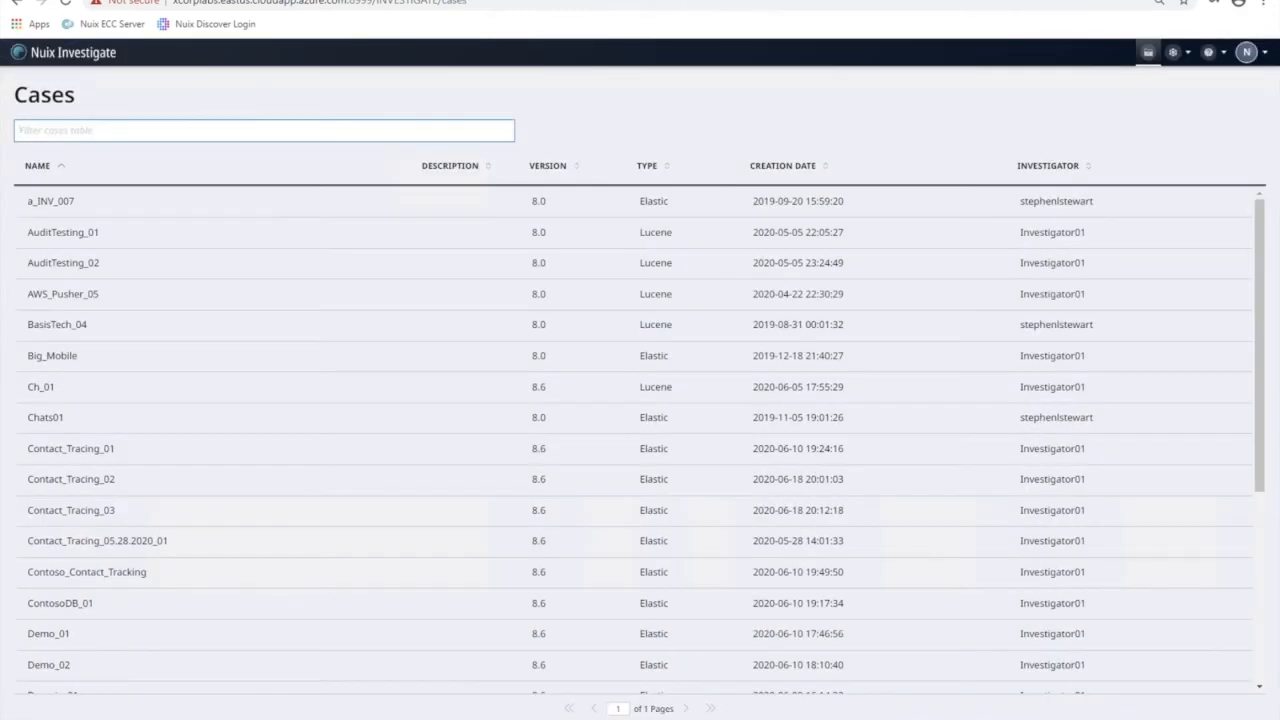
- Open the Contact_Tracing_03 case and start a search across its items
left_click(112, 480)
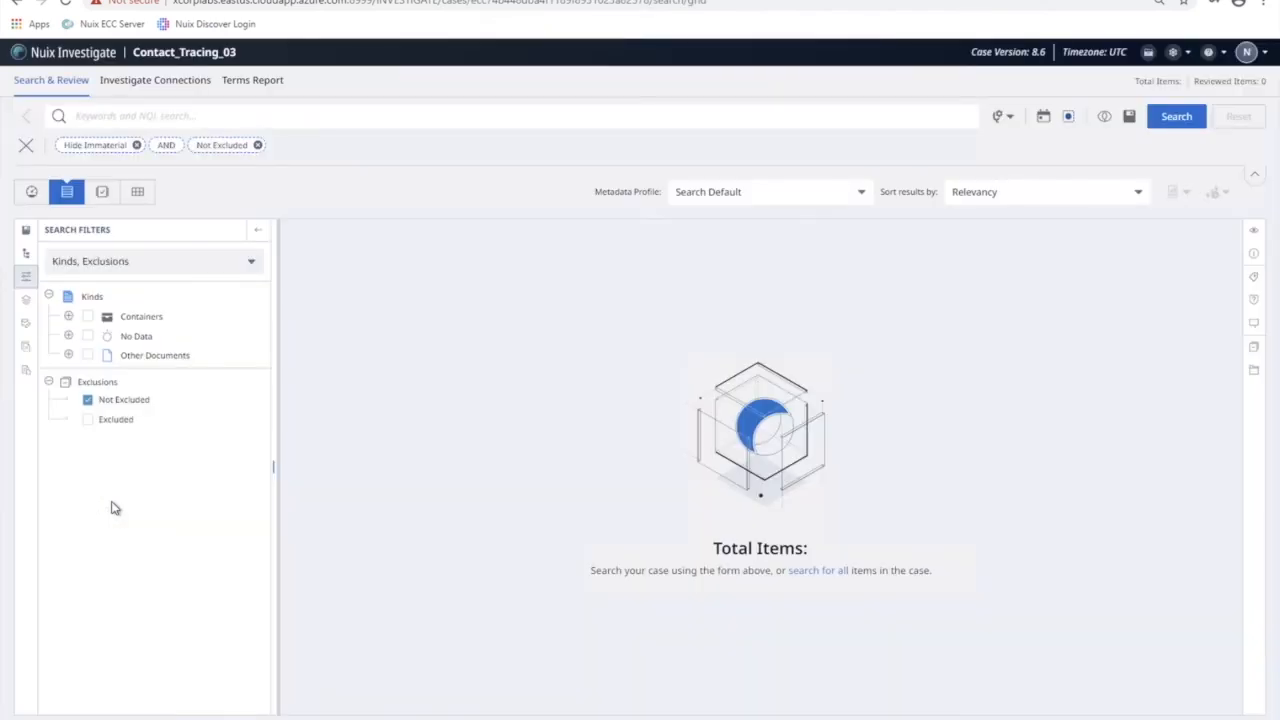
left_click(1176, 116)
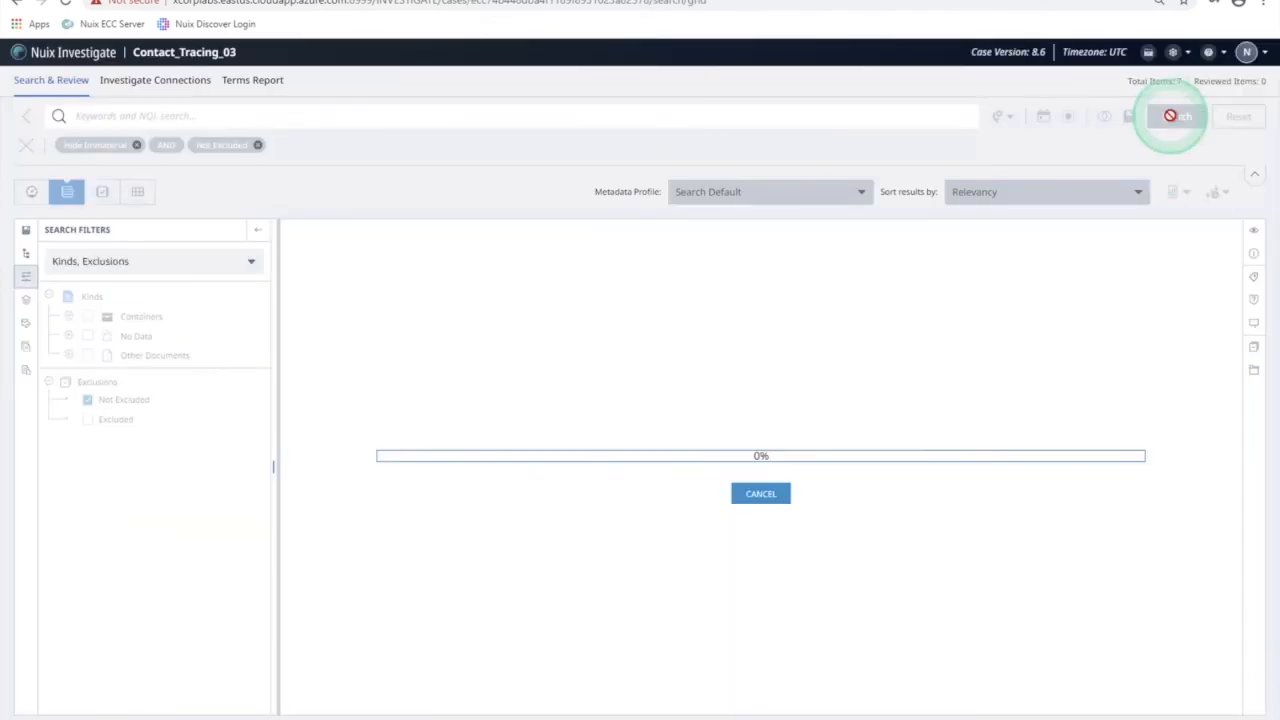